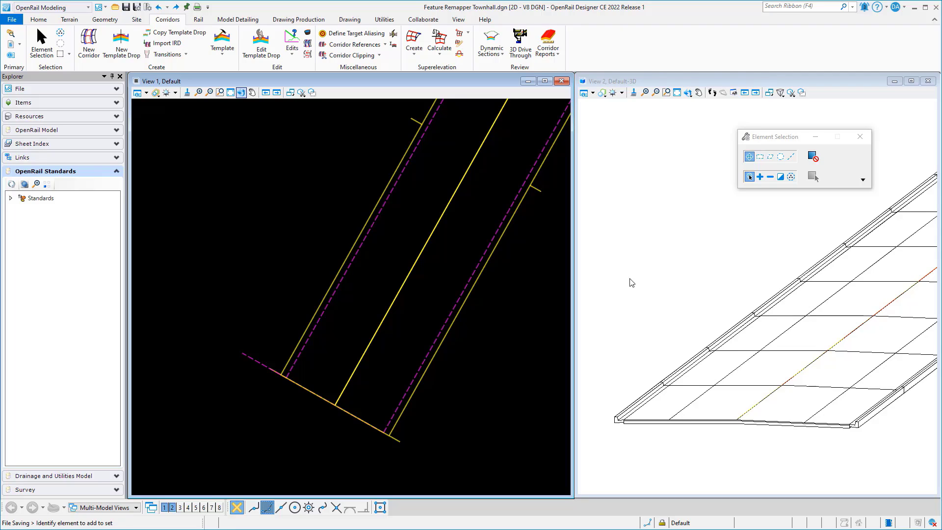
{"action": "mouse_move", "coordinate": [675, 397]}
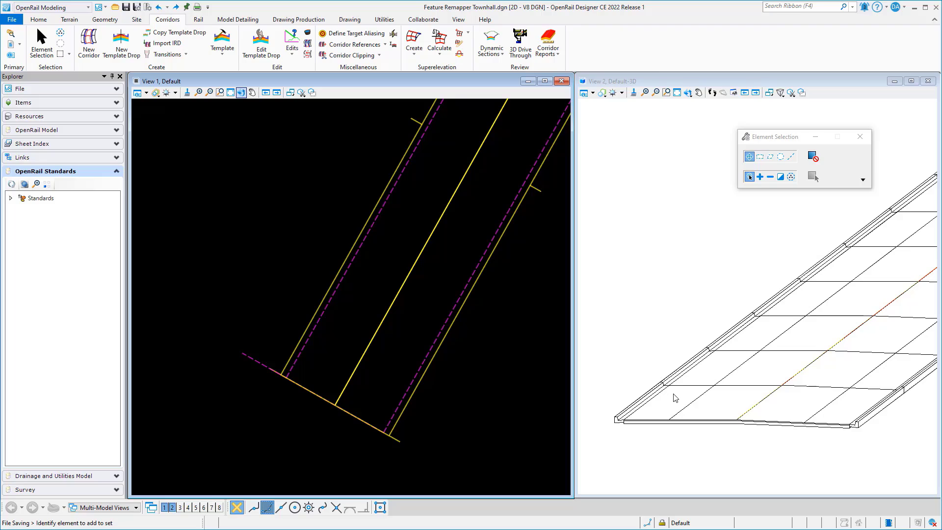
{"action": "mouse_move", "coordinate": [653, 427]}
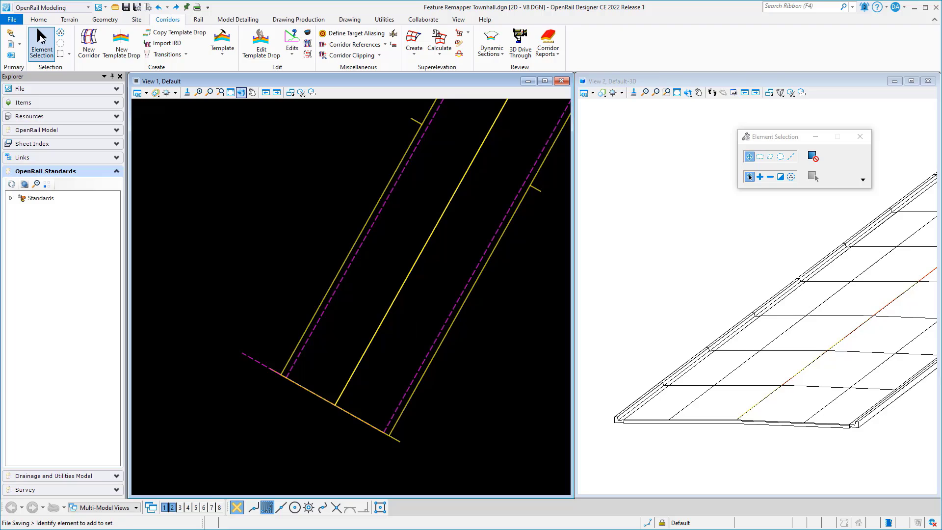
Run Feature Remapper with the Townhall.xml configuration on the corridor
{"action": "left_click", "coordinate": [11, 19]}
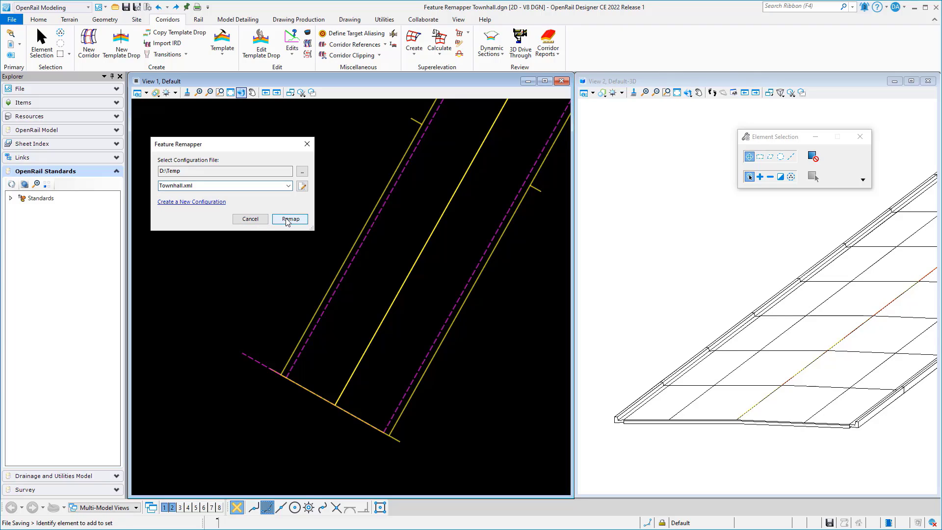
{"action": "left_click", "coordinate": [289, 218]}
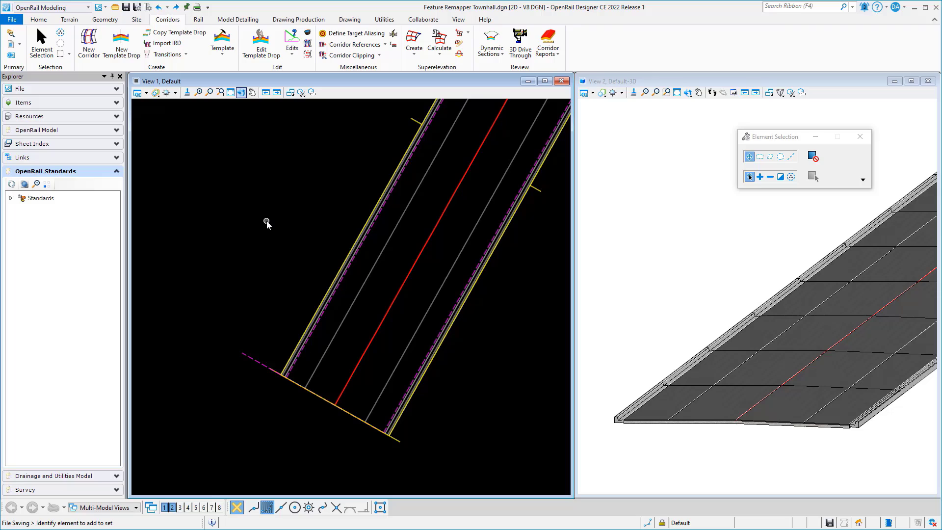
{"action": "mouse_move", "coordinate": [659, 446]}
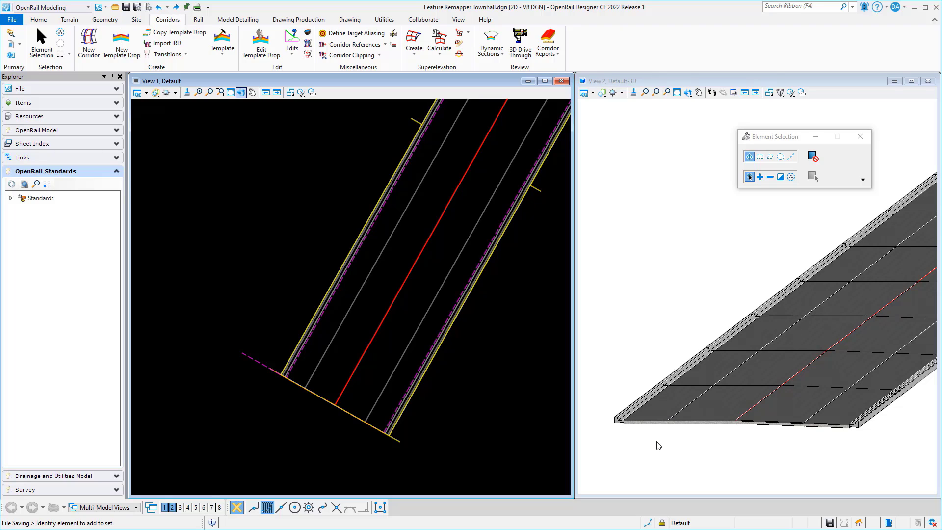
{"action": "mouse_move", "coordinate": [646, 444]}
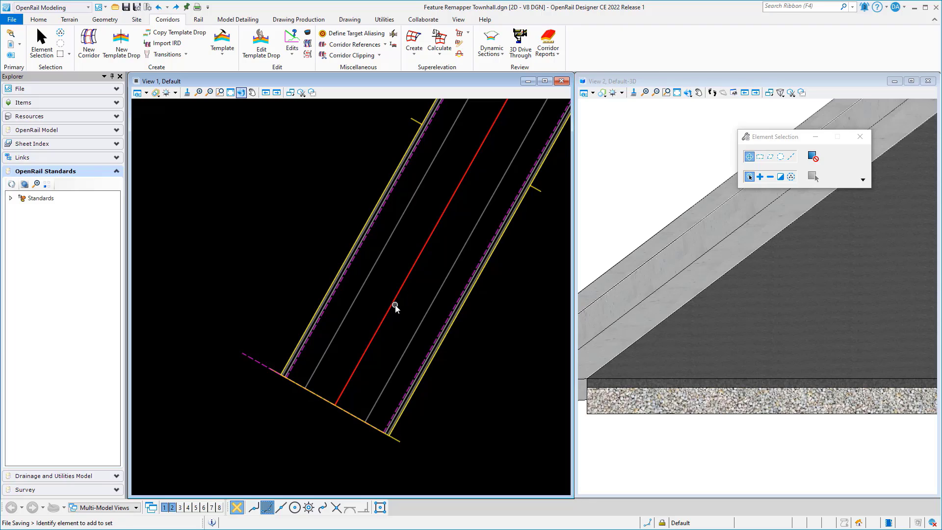
{"action": "mouse_move", "coordinate": [273, 230]}
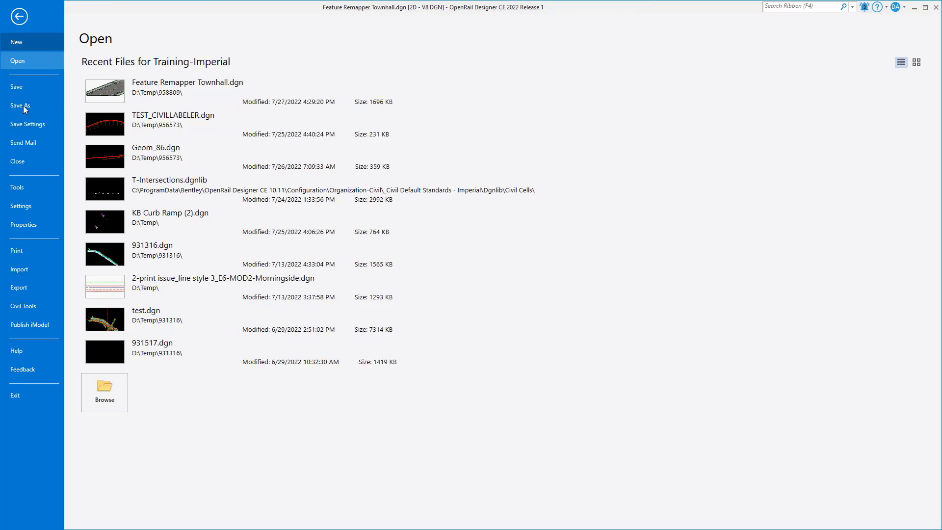
Launch Civil Feature Remapper from the Civil Tools list in the File backstage
{"action": "left_click", "coordinate": [23, 306]}
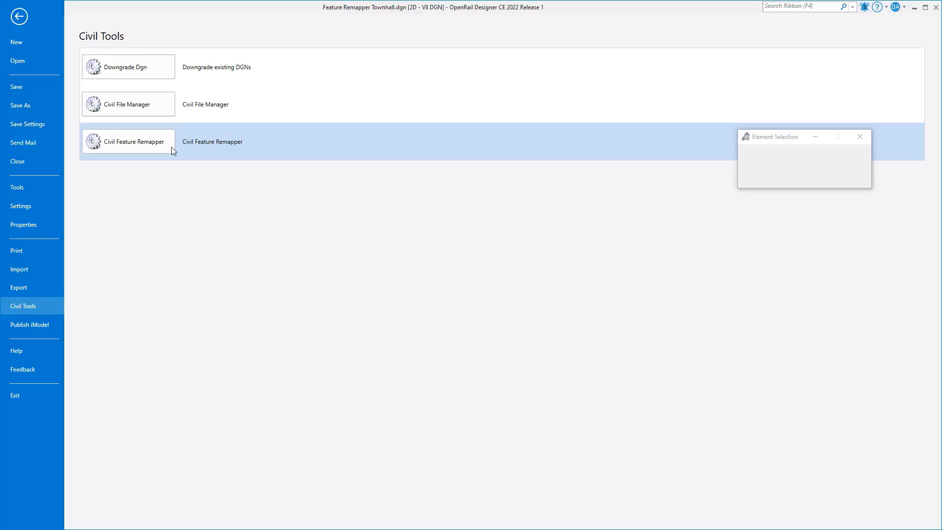
{"action": "left_click", "coordinate": [128, 141]}
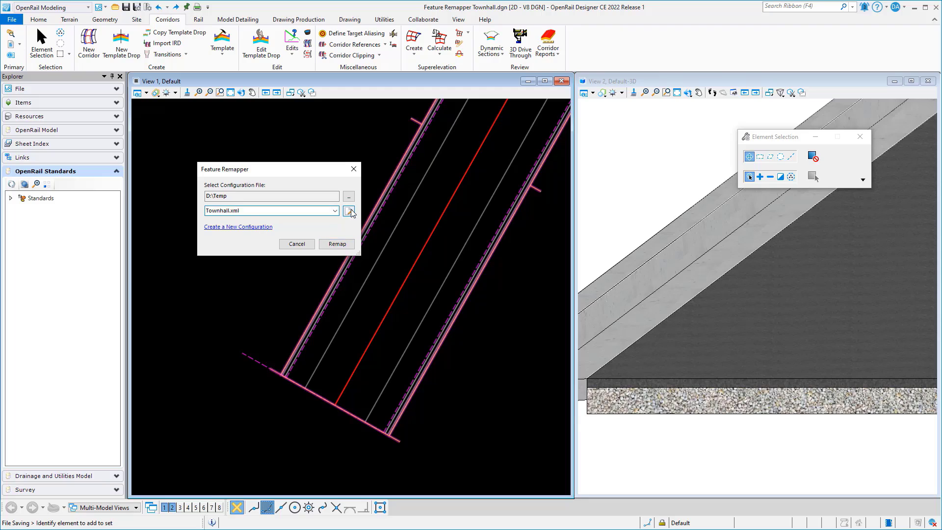
Edit the Townhall.xml configuration and open its Townhall.xlsx workbook to the Geometry (Linear) sheet
{"action": "left_click", "coordinate": [350, 211]}
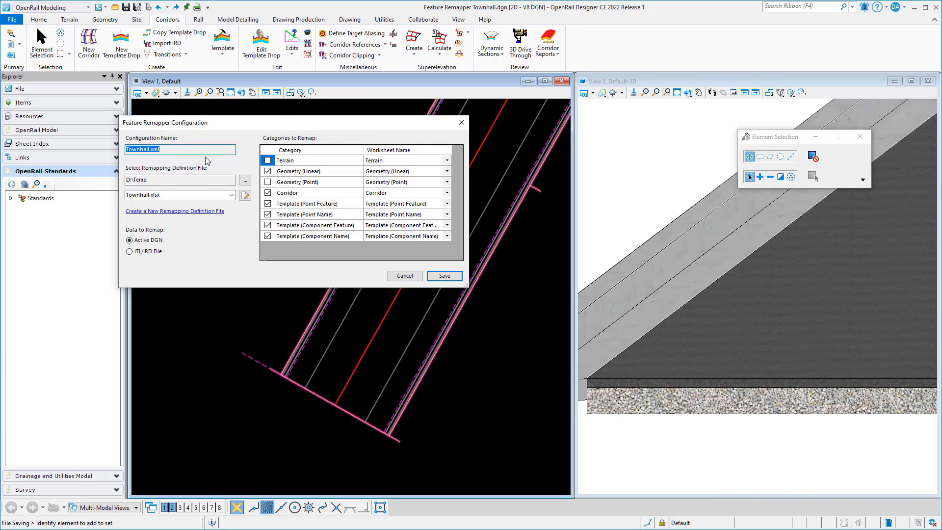
{"action": "left_click", "coordinate": [267, 160]}
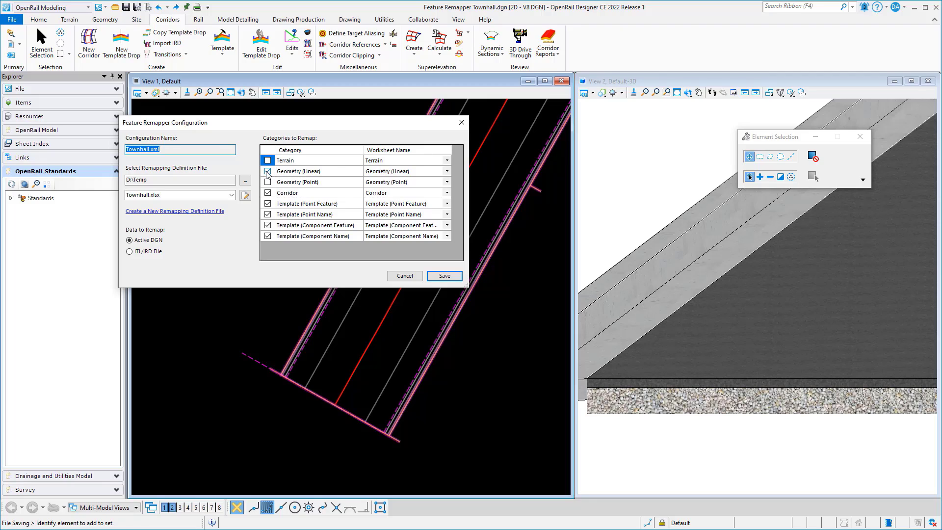
{"action": "left_click", "coordinate": [267, 181]}
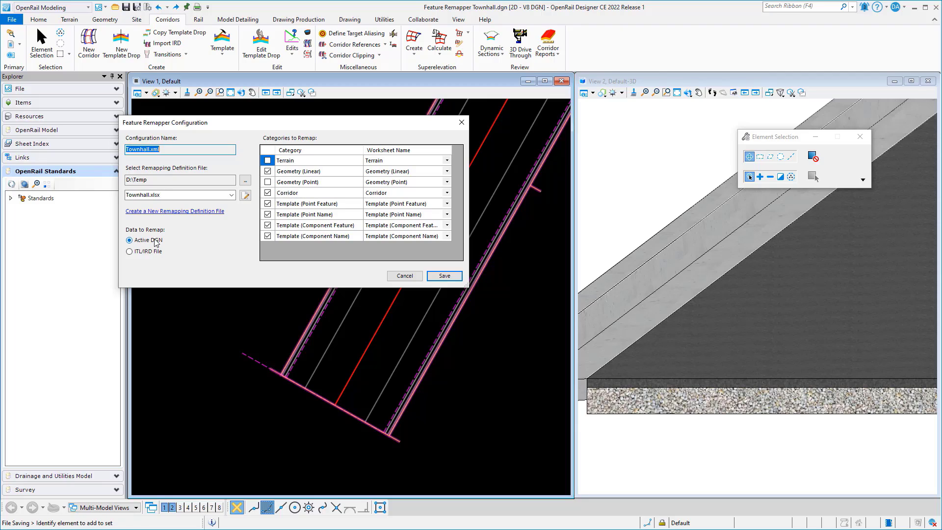
{"action": "left_click", "coordinate": [178, 195]}
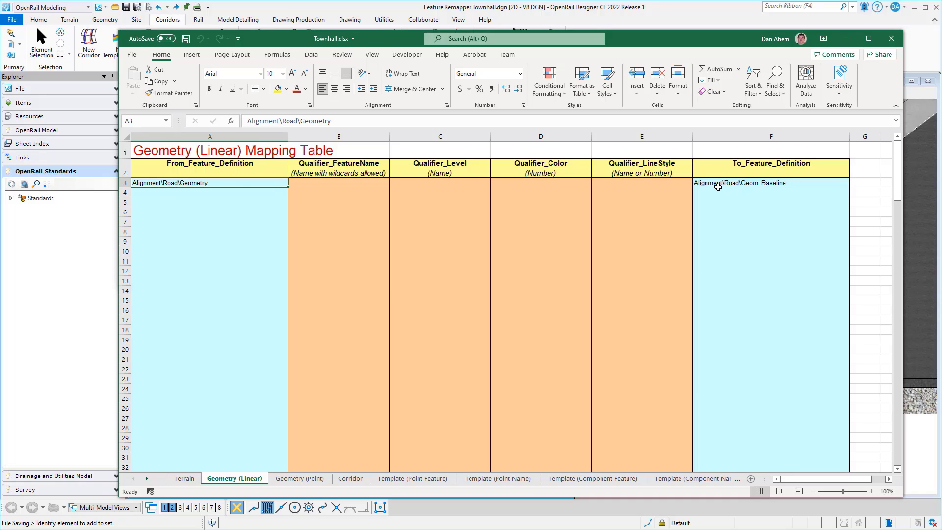
{"action": "mouse_move", "coordinate": [757, 188]}
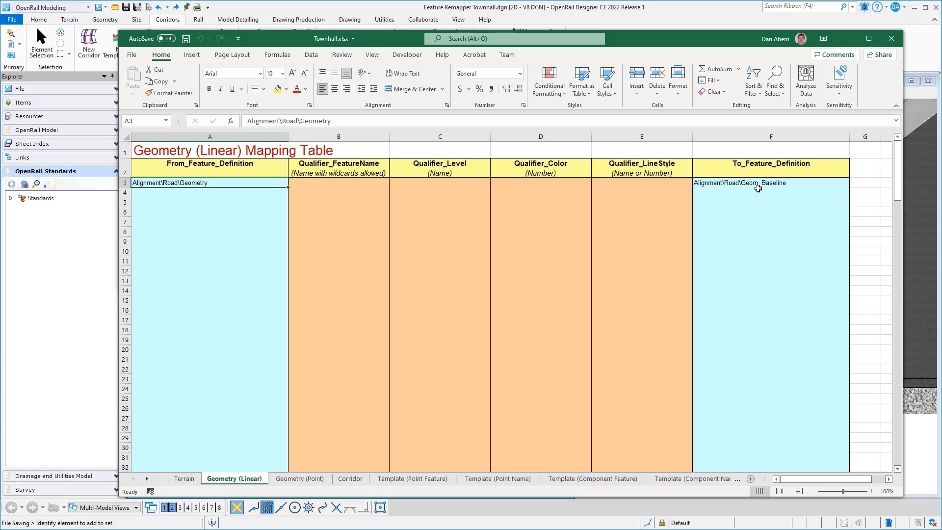
Show the Corridor sheet mapping Linear Template\Final (GeomBL) to Corridor\Road\Final
{"action": "left_click", "coordinate": [350, 479]}
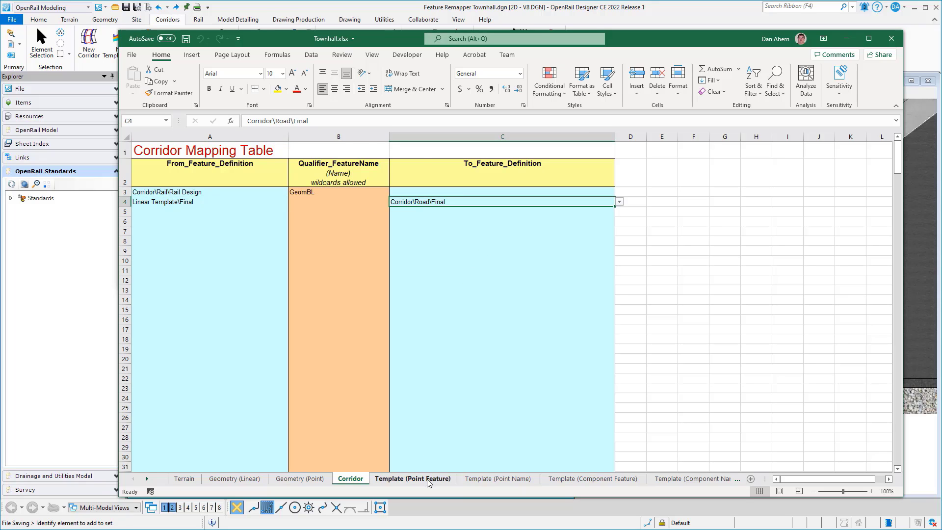
Inspect the P_ROAD_EdgeOfPavement point feature mapping, then view the Template (Point Name) sheet
{"action": "left_click", "coordinate": [413, 479]}
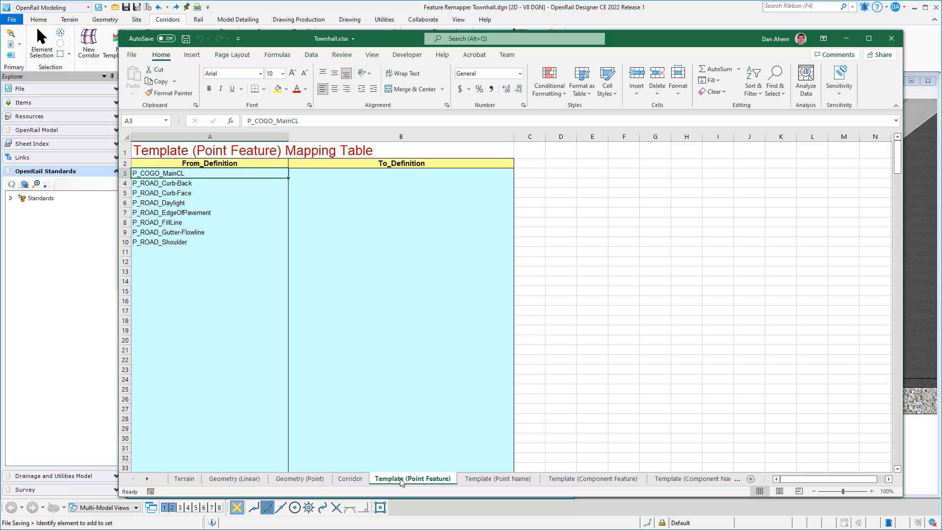
{"action": "mouse_move", "coordinate": [266, 301]}
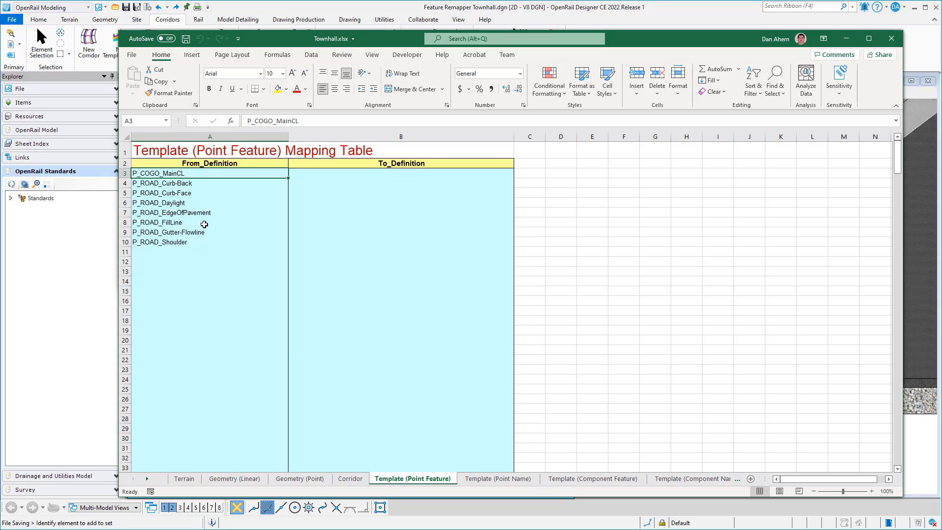
{"action": "mouse_move", "coordinate": [325, 243]}
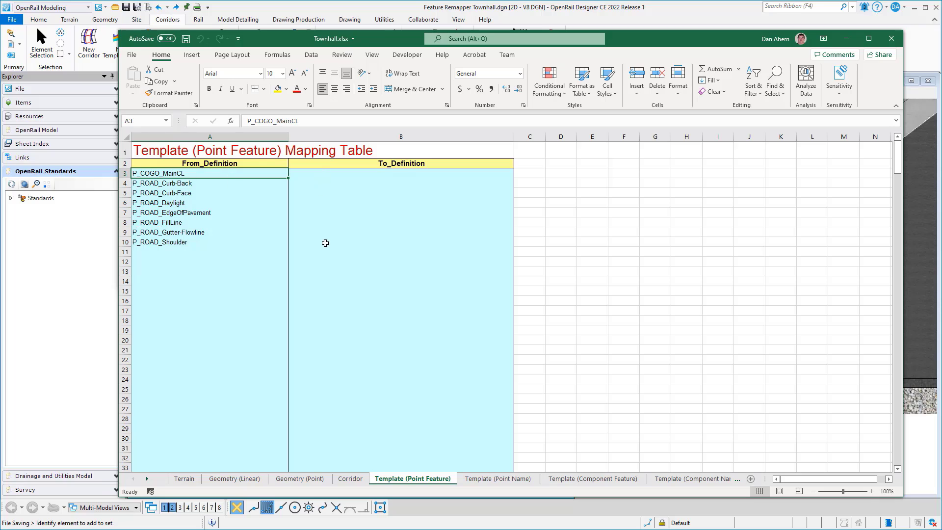
{"action": "mouse_move", "coordinate": [215, 221]}
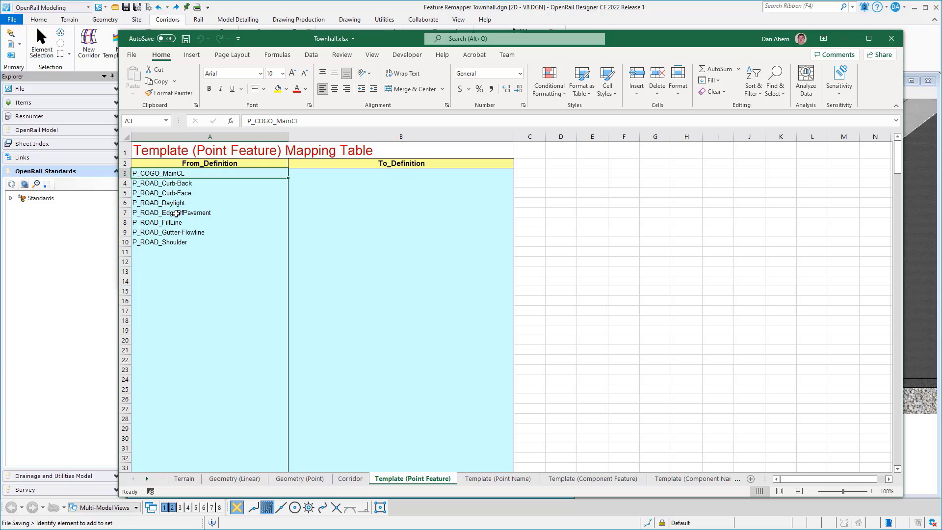
{"action": "left_click", "coordinate": [173, 212]}
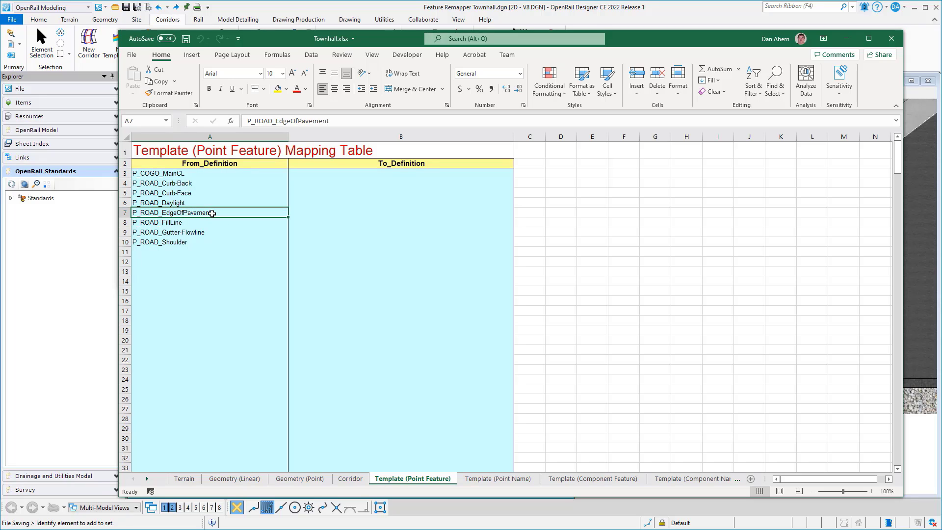
{"action": "mouse_move", "coordinate": [218, 213]}
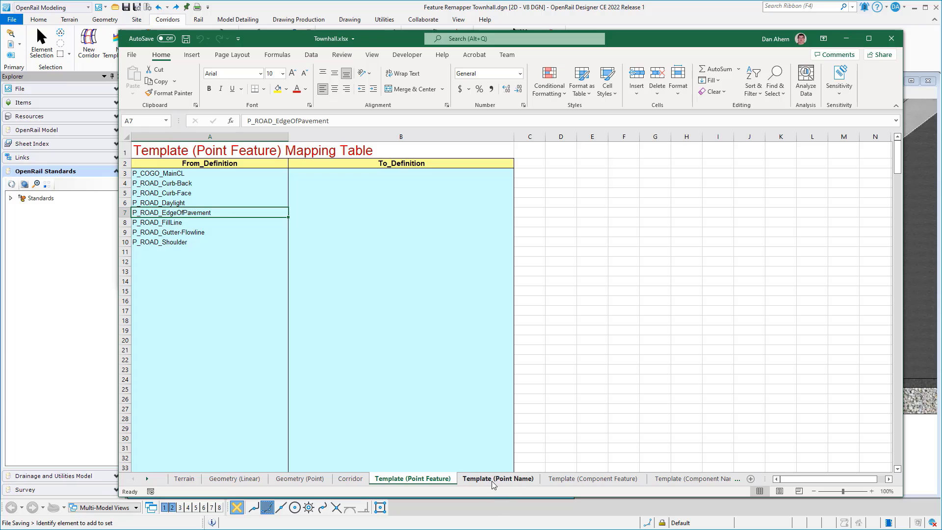
{"action": "left_click", "coordinate": [497, 478]}
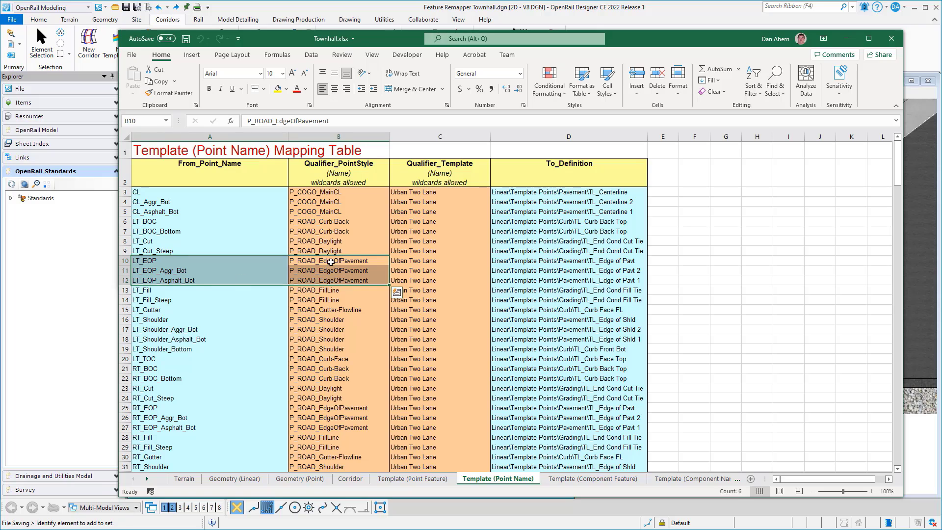
{"action": "mouse_move", "coordinate": [334, 281]}
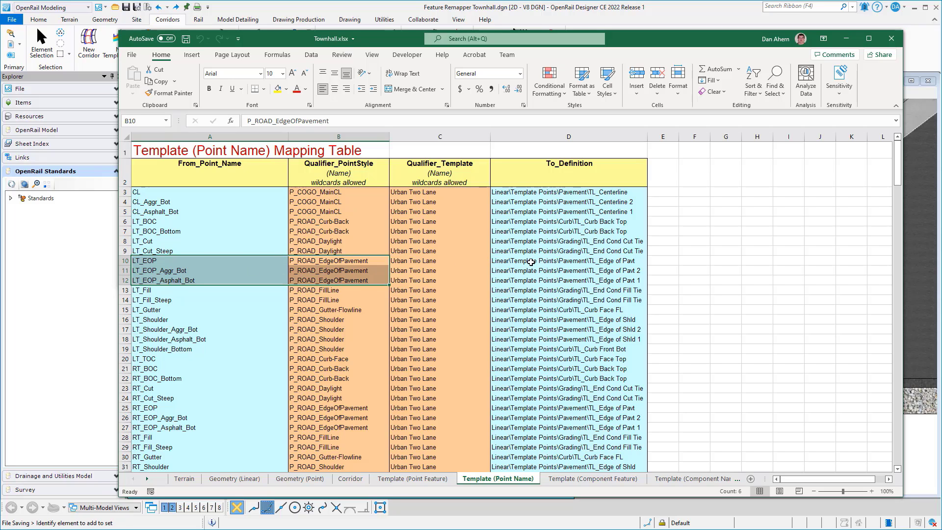
Select the LT_EOP rows A10 through D12, then view the Template (Component Feature) sheet
{"action": "left_click", "coordinate": [568, 260]}
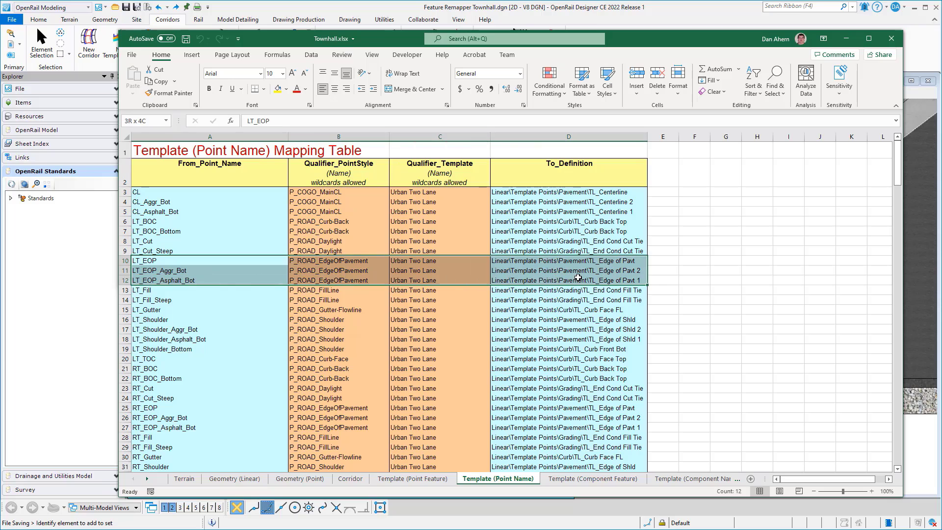
{"action": "left_click", "coordinate": [152, 261]}
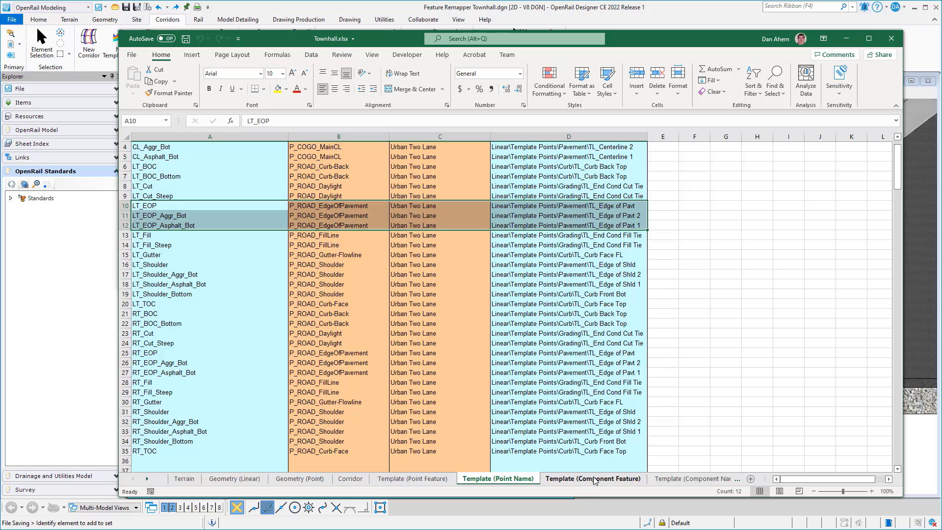
{"action": "left_click", "coordinate": [592, 478]}
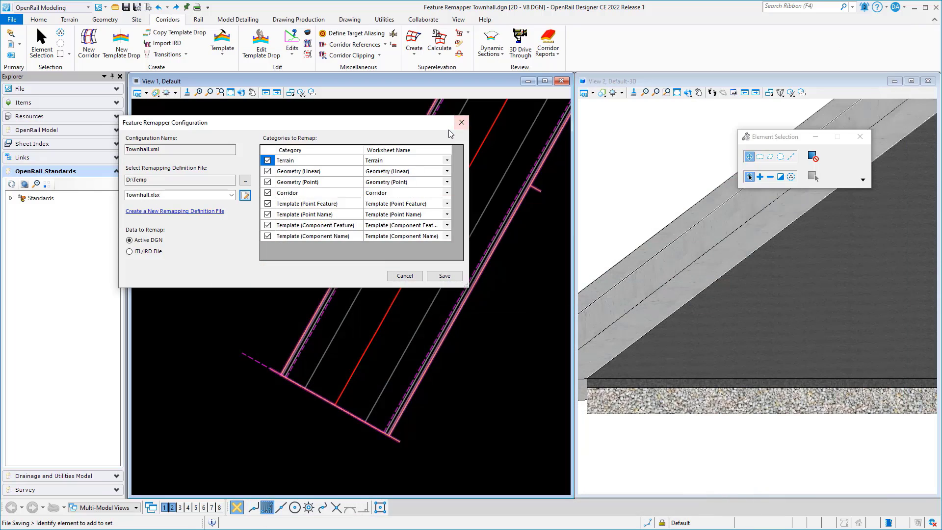
Close Feature Remapper Configuration, leaving Townhall.xml selected in Feature Remapper
{"action": "left_click", "coordinate": [461, 122]}
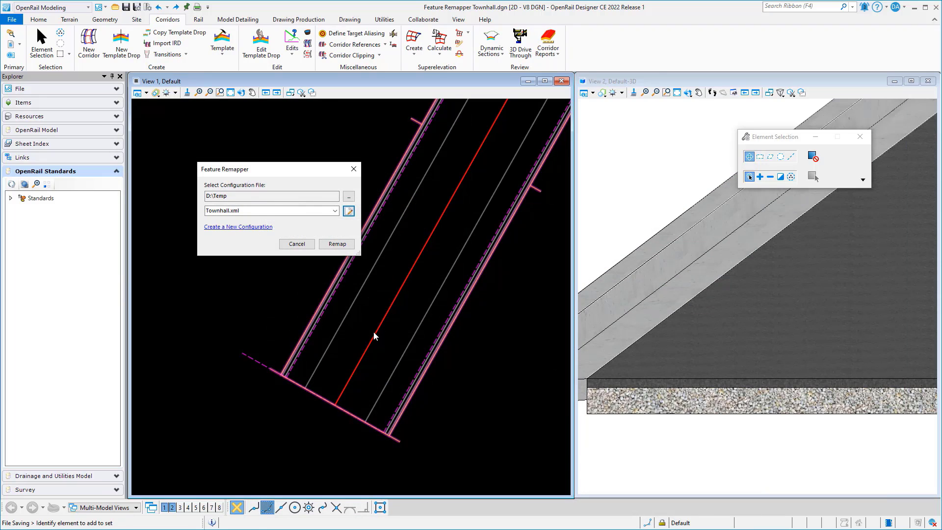